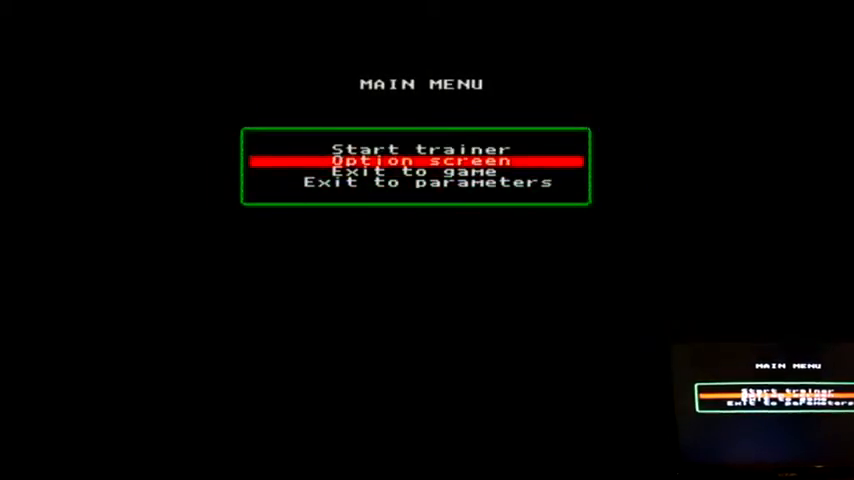
# Step: Move through the main menu choices and enter the Option screen
pyautogui.press('Down')
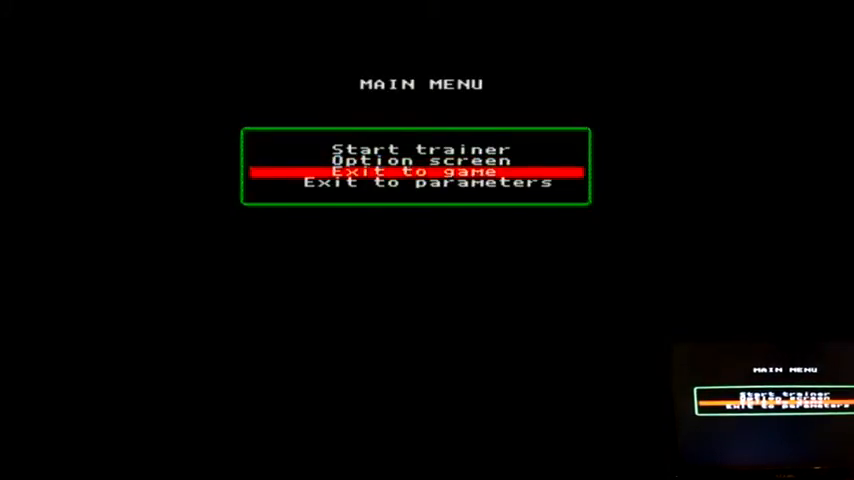
pyautogui.press('up')
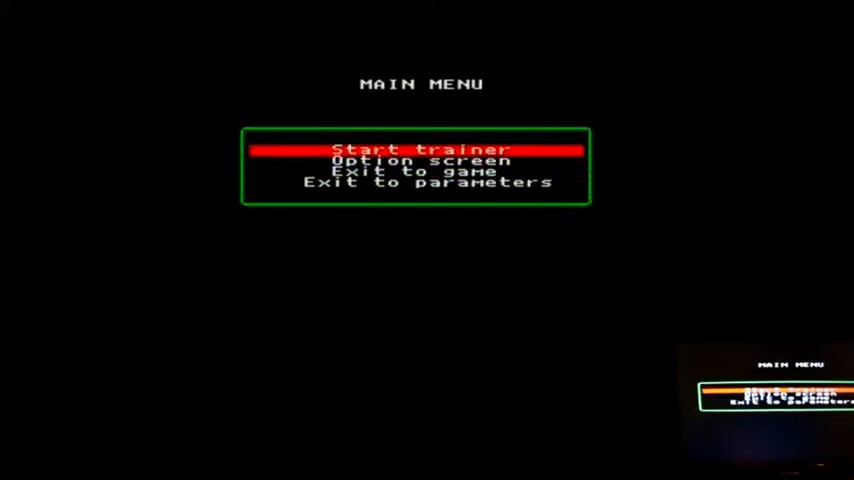
pyautogui.click(415, 160)
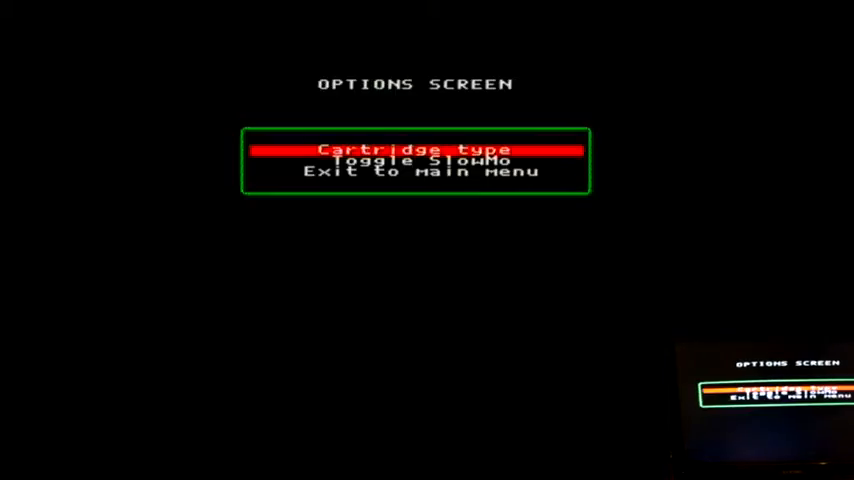
# Step: Open the Cartridge type screen reporting PAL, leaving once and reopening it
pyautogui.press('Down')
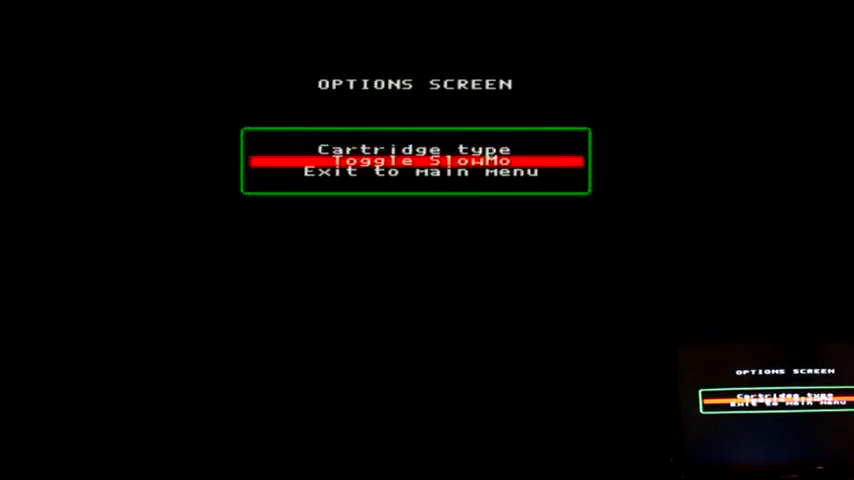
pyautogui.click(415, 149)
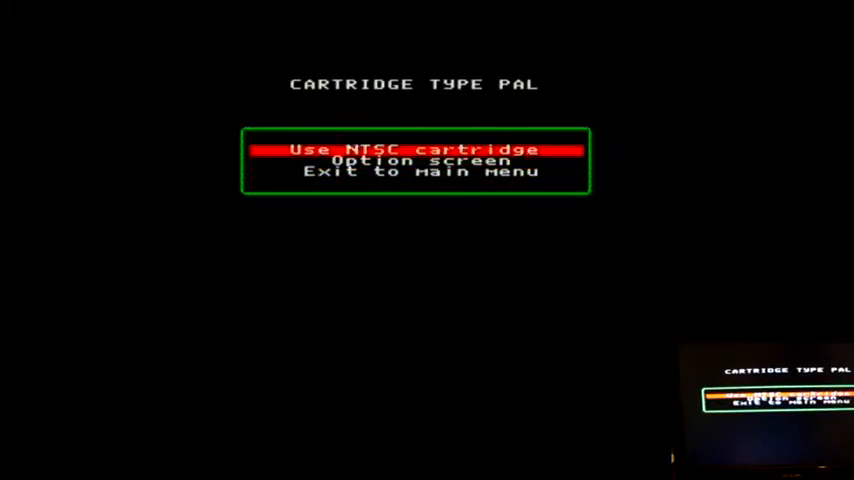
pyautogui.press('Down')
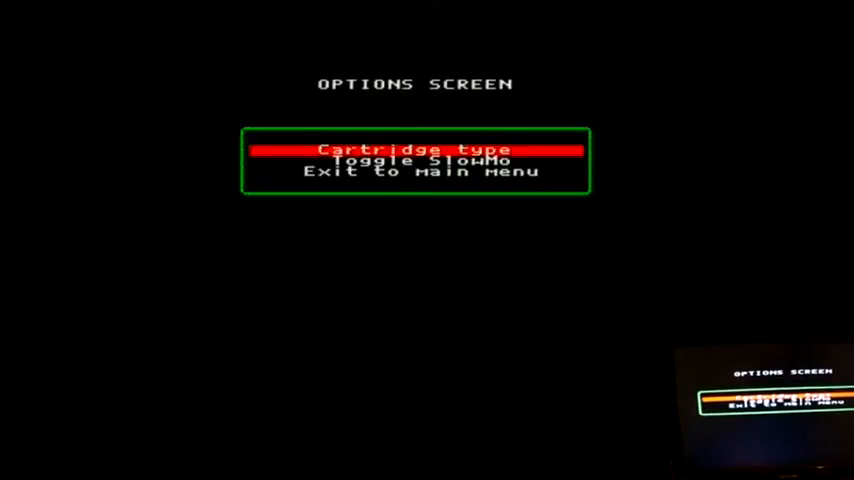
pyautogui.click(415, 148)
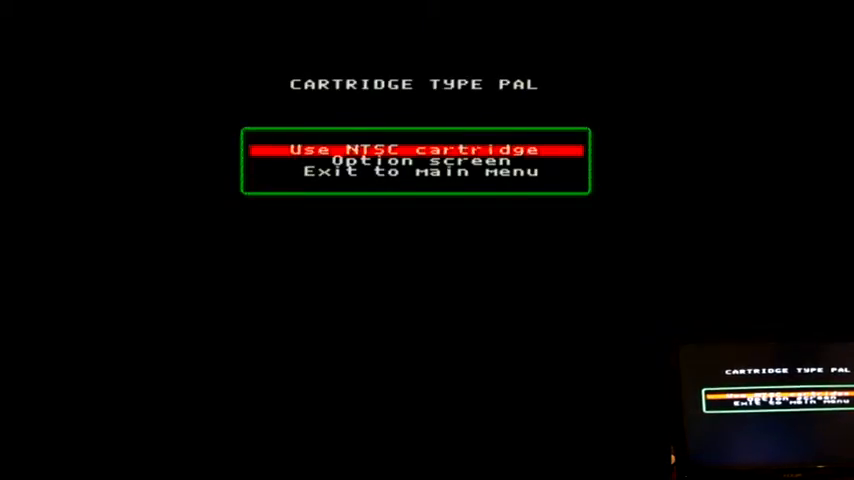
pyautogui.press('Down')
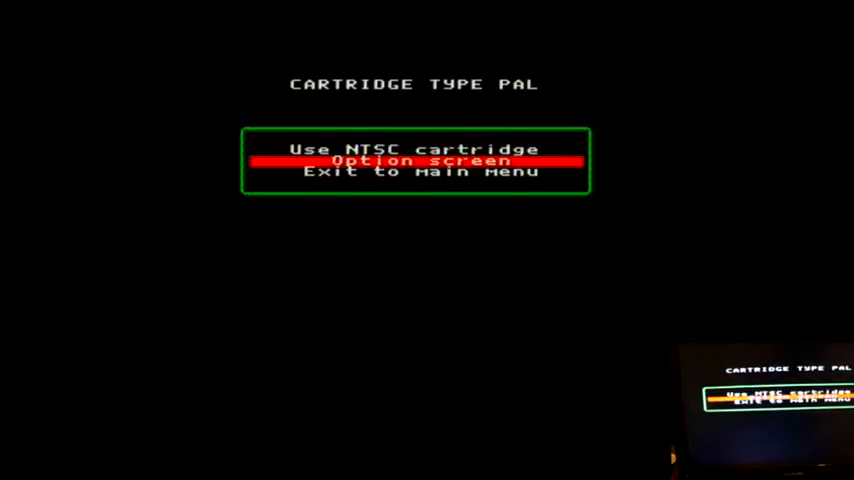
# Step: Exit to the main menu and highlight Exit to parameters
pyautogui.press('down')
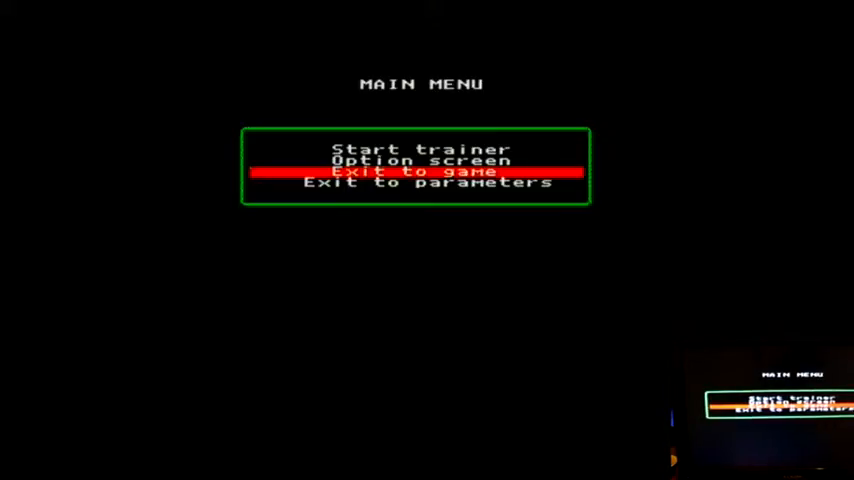
pyautogui.press('Down')
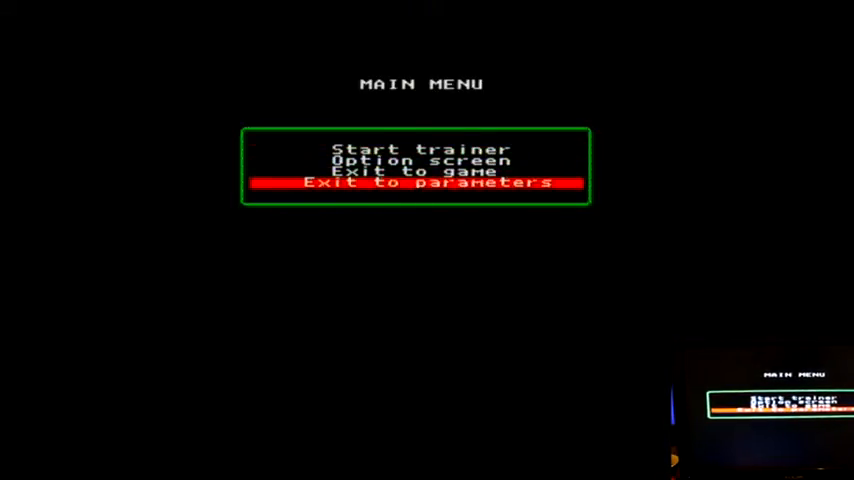